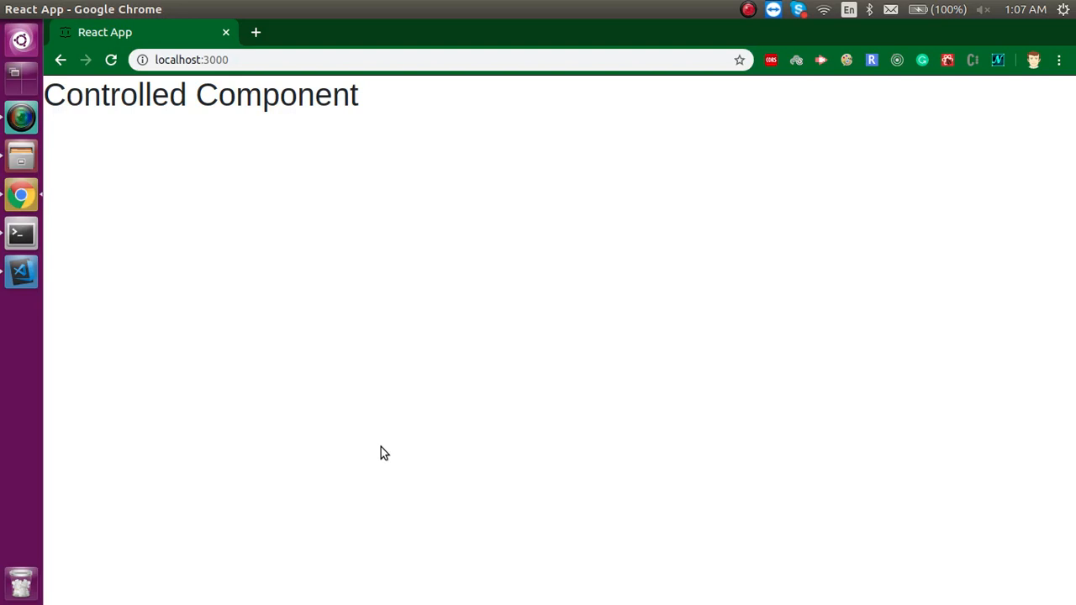
- Bring up the Untitled-1 notes listing the three controlled-component lesson topics
{"action": "left_click", "coordinate": [20, 272]}
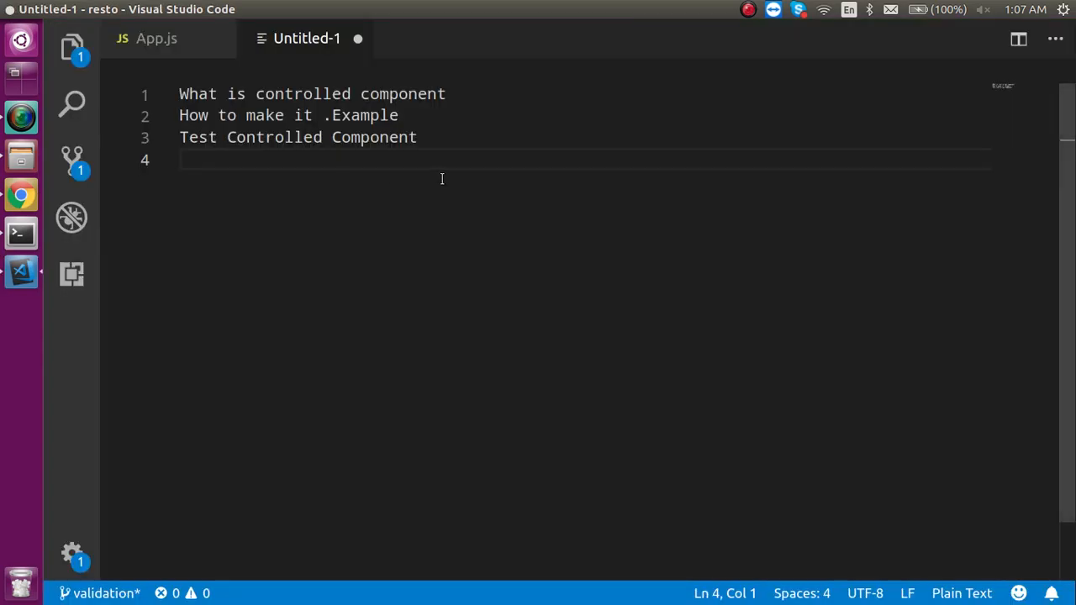
{"action": "mouse_move", "coordinate": [447, 179]}
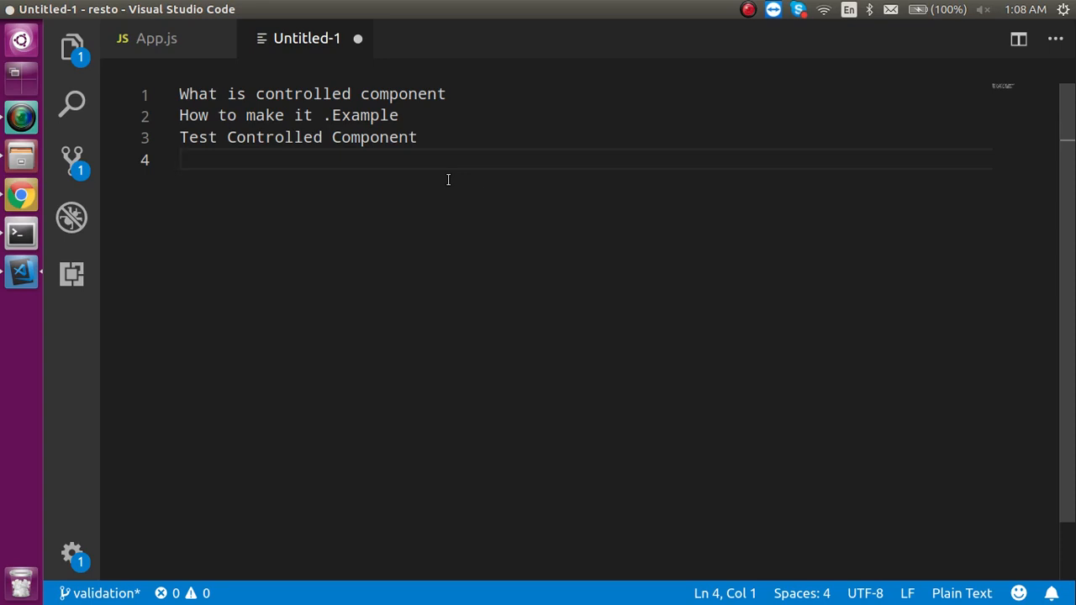
{"action": "mouse_move", "coordinate": [119, 80]}
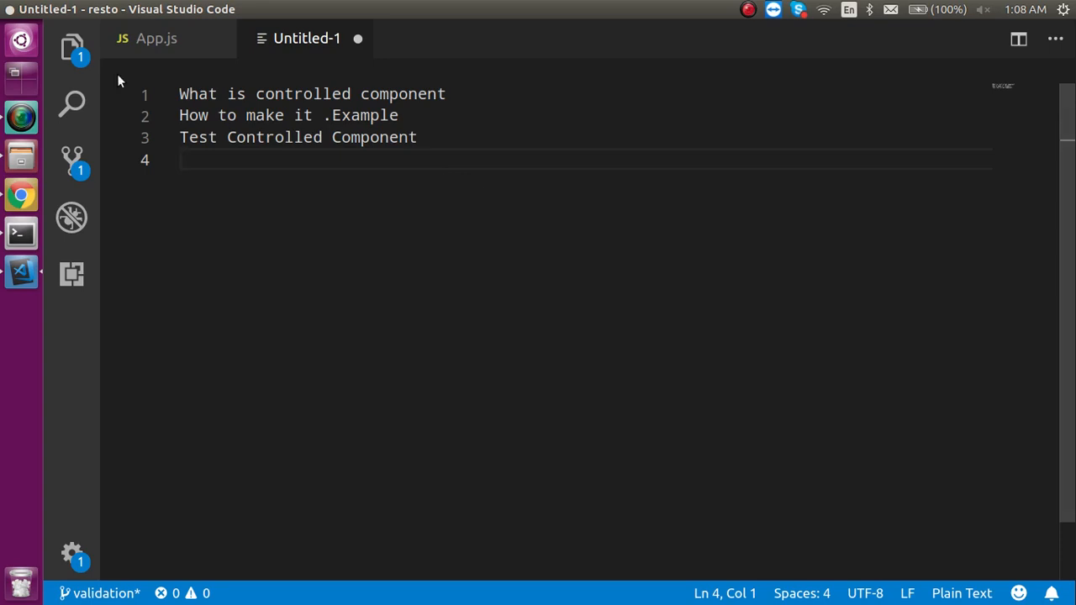
- In App.js add <input type="text" placeholder="enter name"> below the heading and begin its onChange handler
{"action": "left_click", "coordinate": [156, 37]}
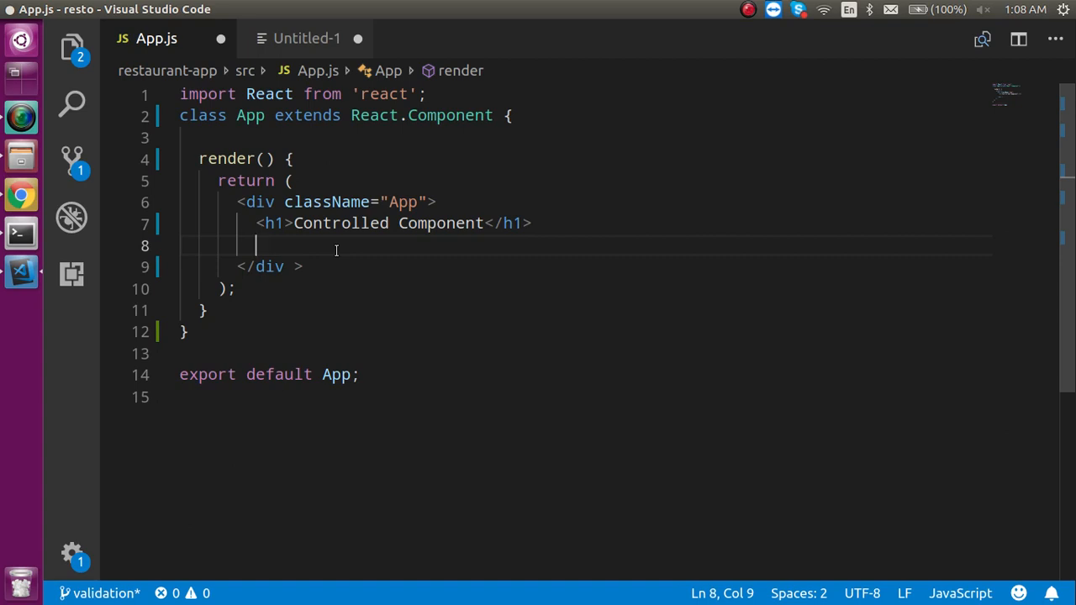
{"action": "type", "text": "<input />"}
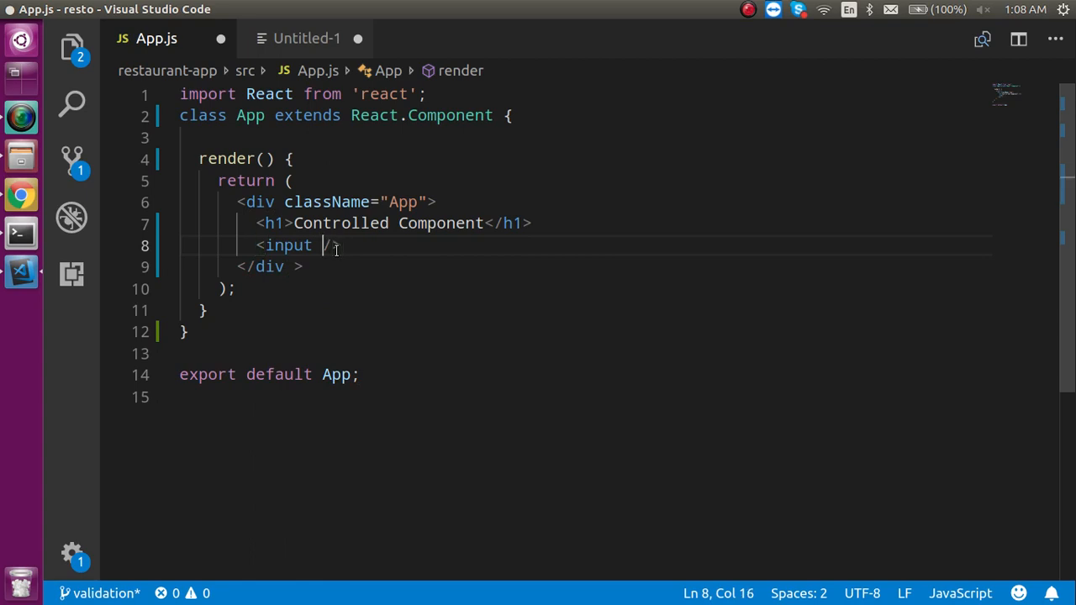
{"action": "type", "text": "t"}
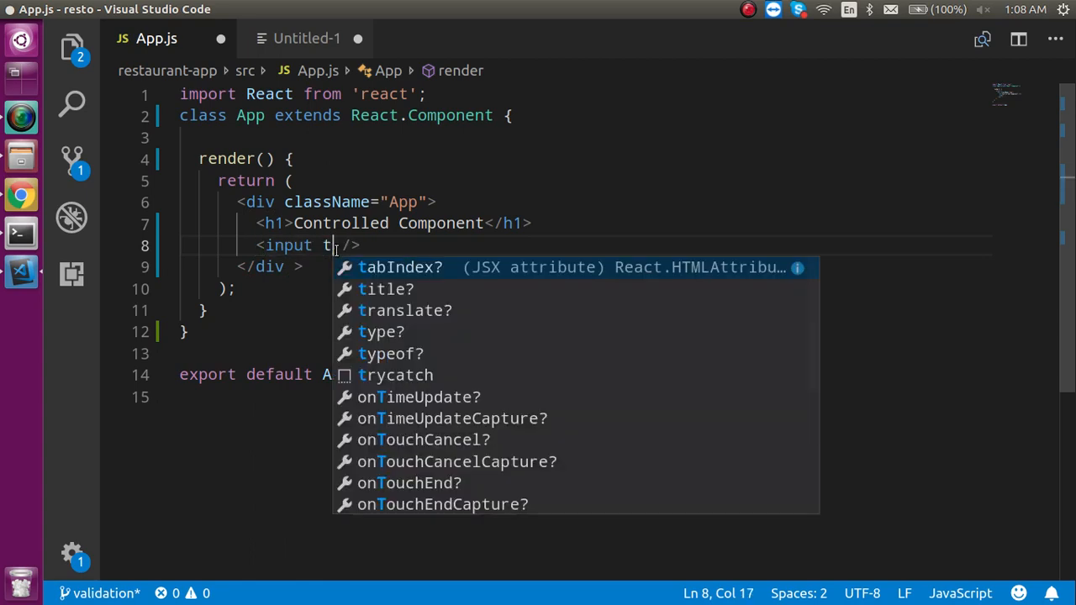
{"action": "type", "text": "ext="}
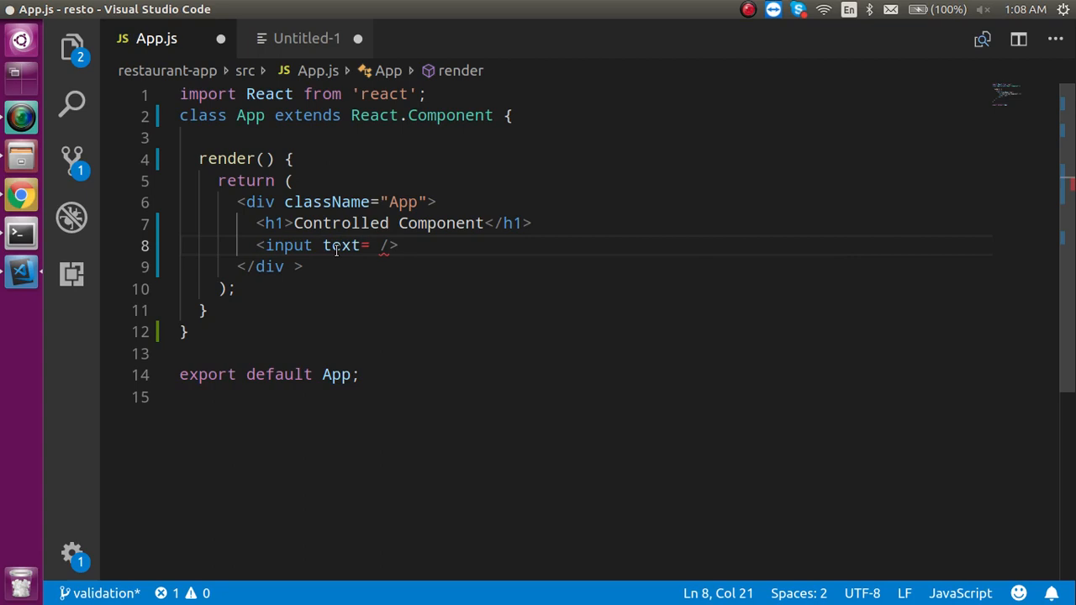
{"action": "type", "text": "type=\"t"}
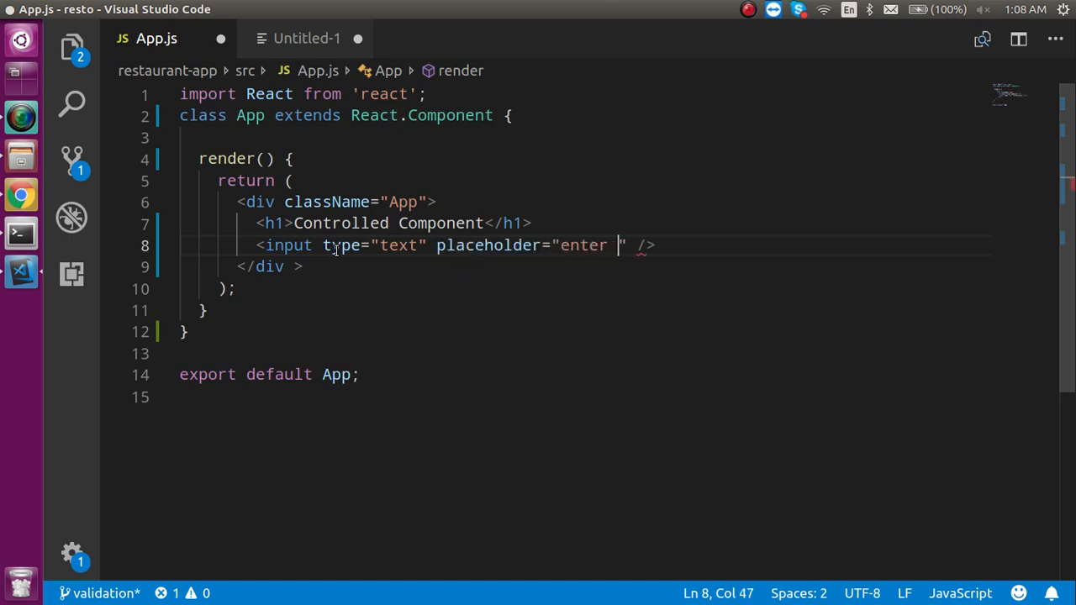
{"action": "type", "text": "name\" onChange="}
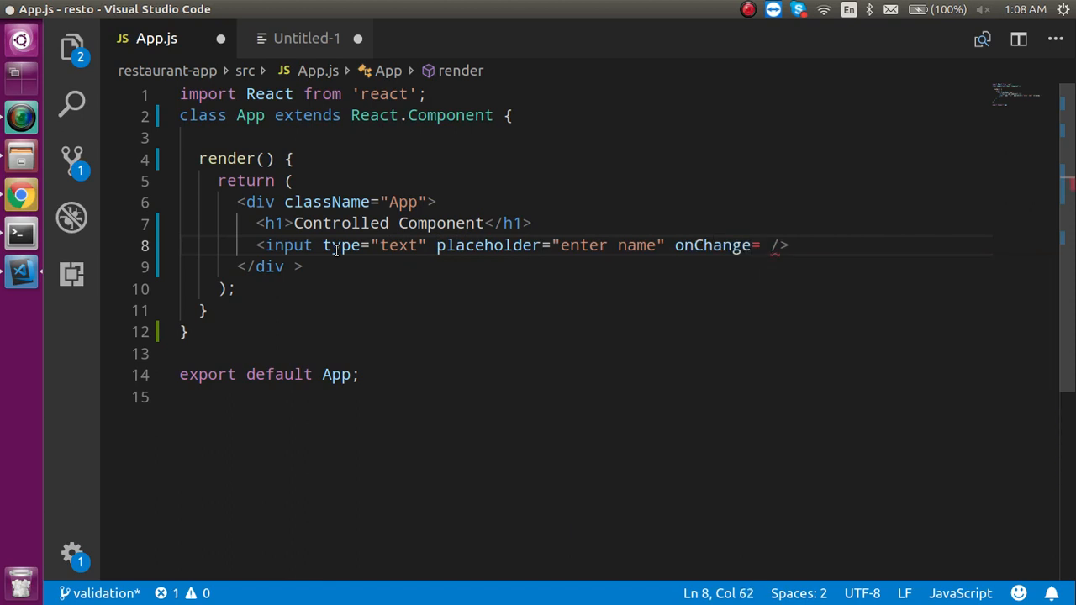
{"action": "type", "text": "{(}"}
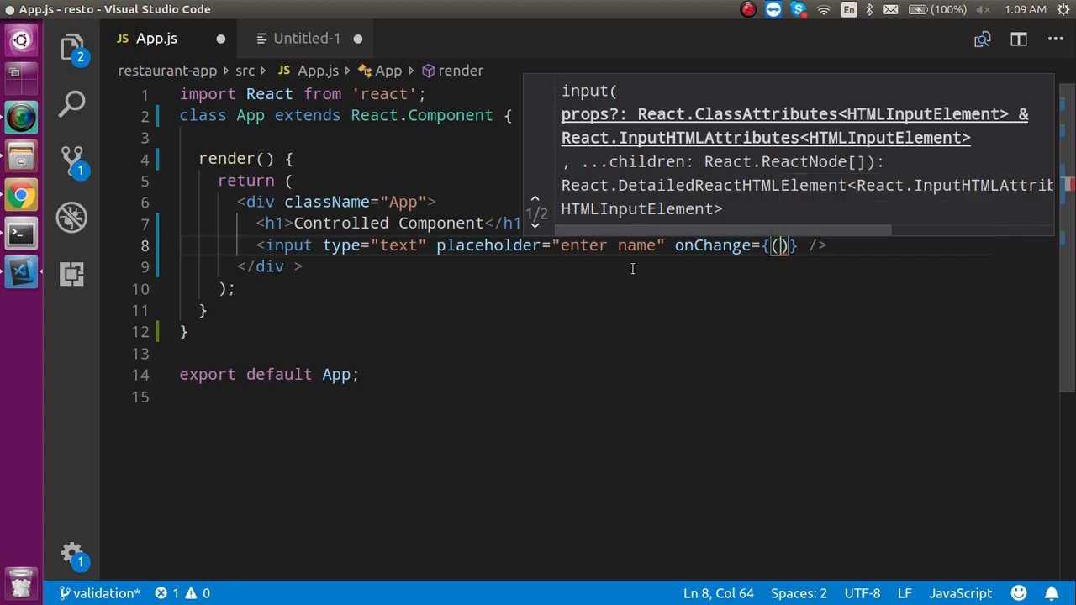
{"action": "mouse_move", "coordinate": [666, 271]}
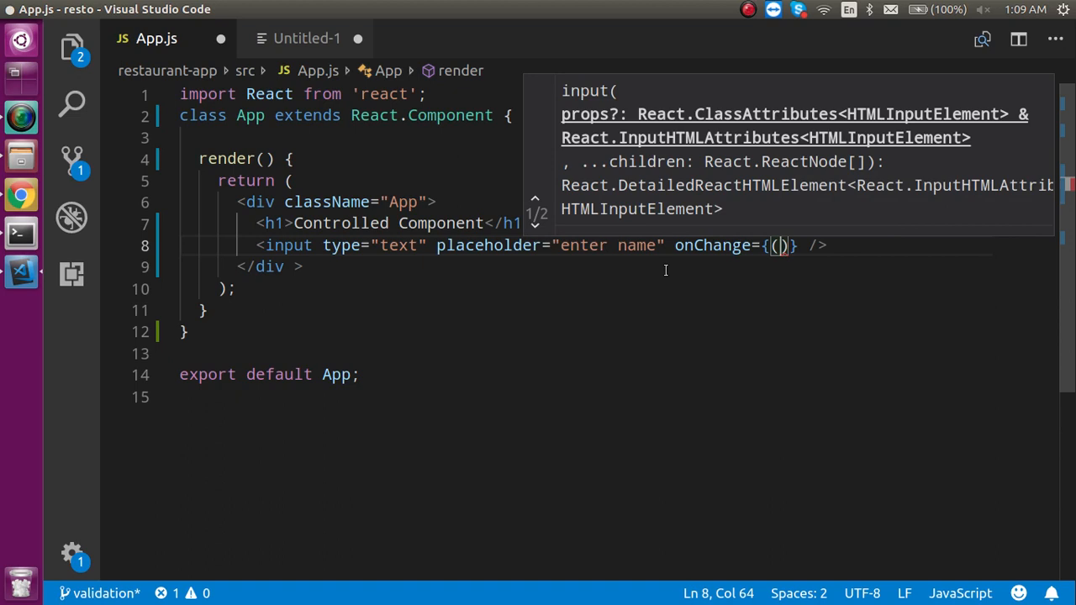
- Make the onChange arrow function call this.setState({name: event.target.value}), then paste a copy of the input
{"action": "type", "text": "=>{"}
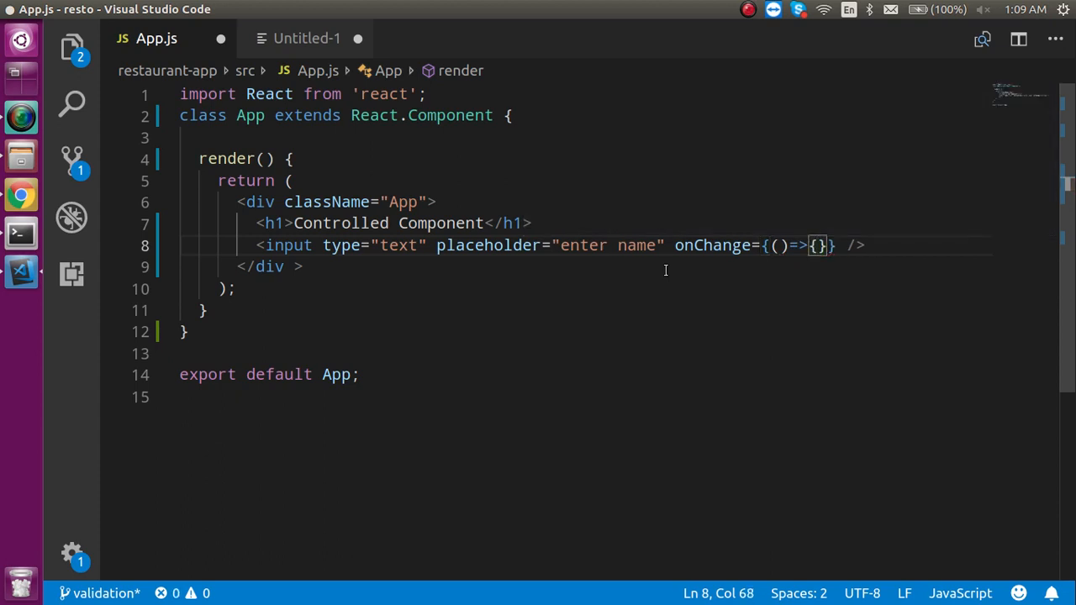
{"action": "type", "text": "this.setState({})}} />"}
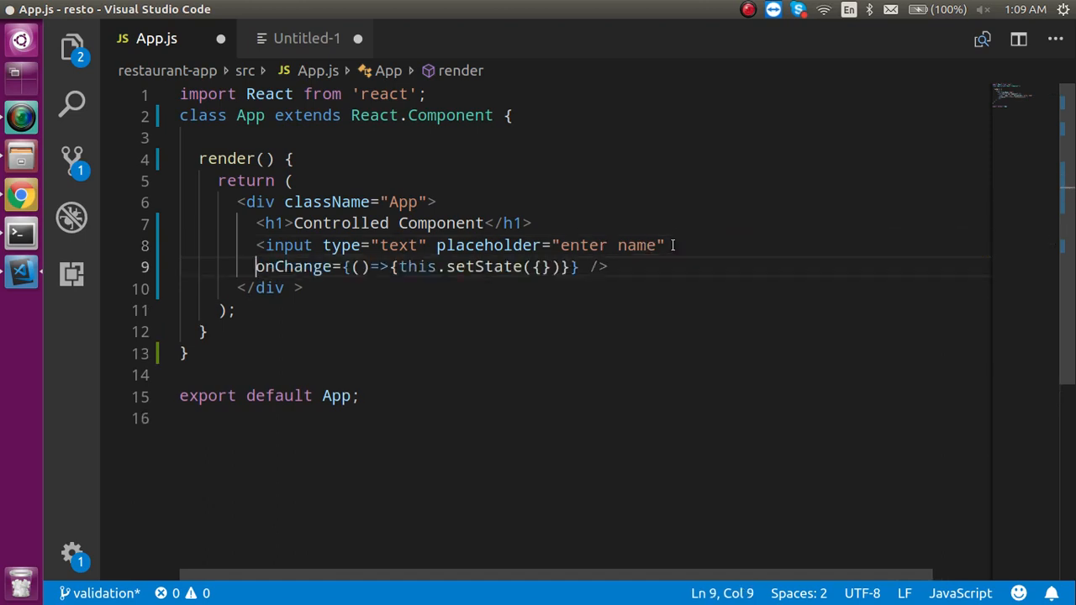
{"action": "left_click", "coordinate": [540, 266]}
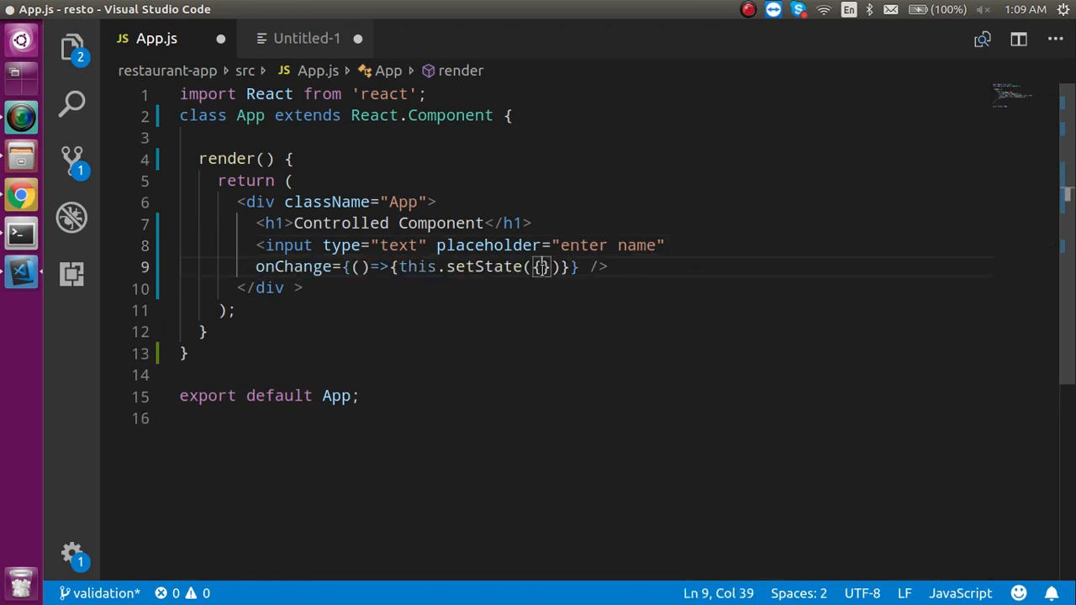
{"action": "type", "text": "name"}
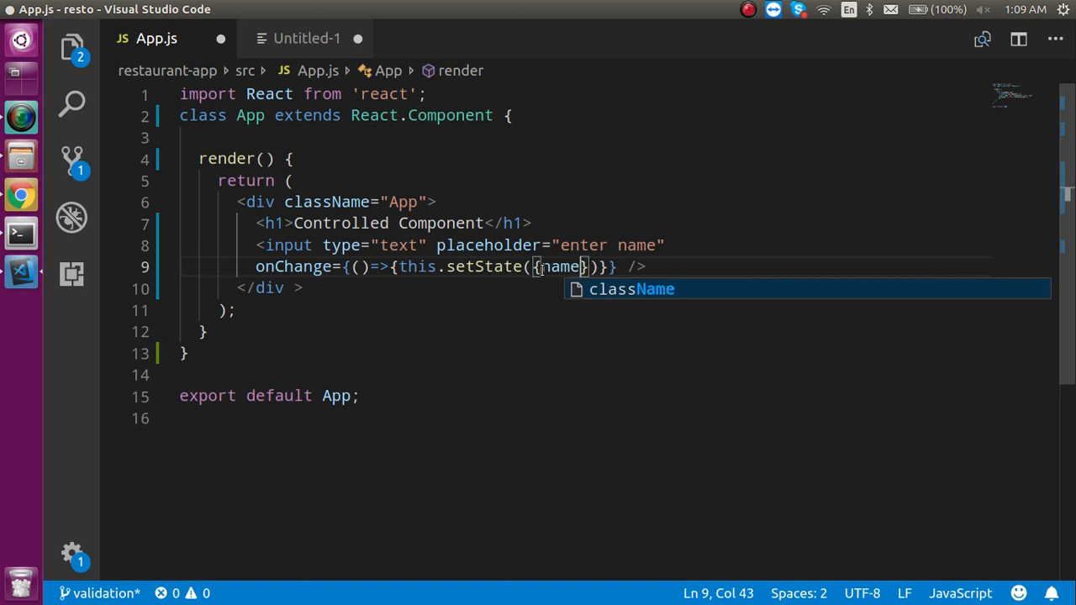
{"action": "type", "text": ":ebe"}
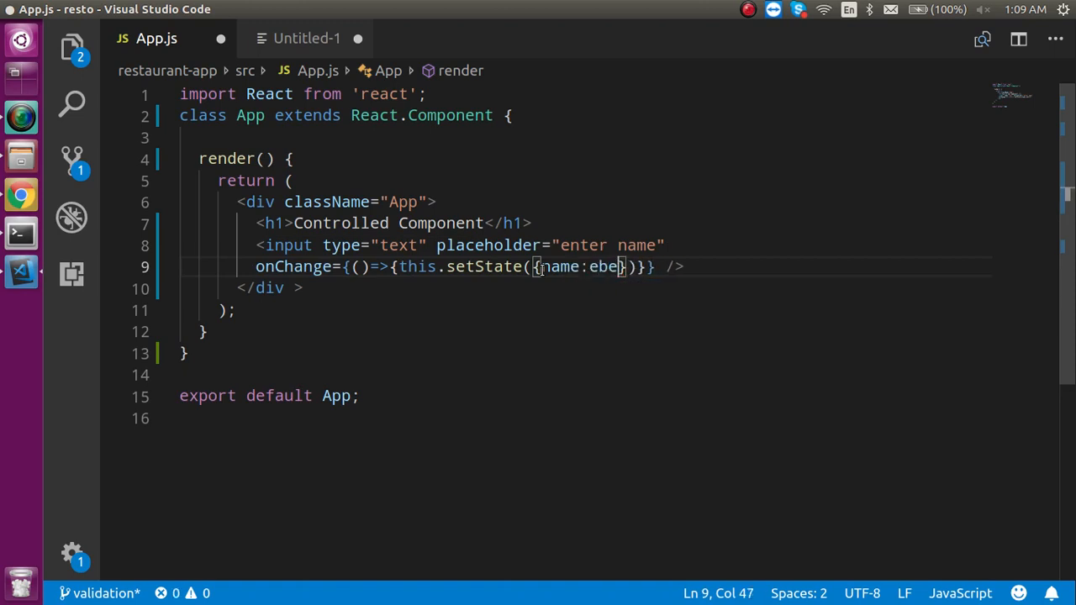
{"action": "type", "text": "event"}
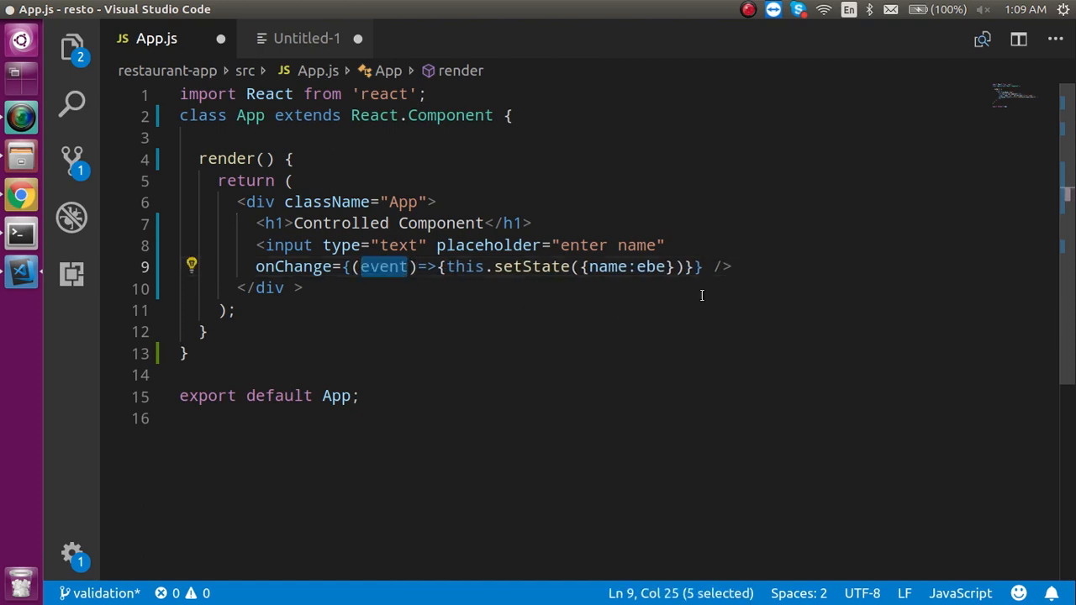
{"action": "type", "text": "event.target.valu"}
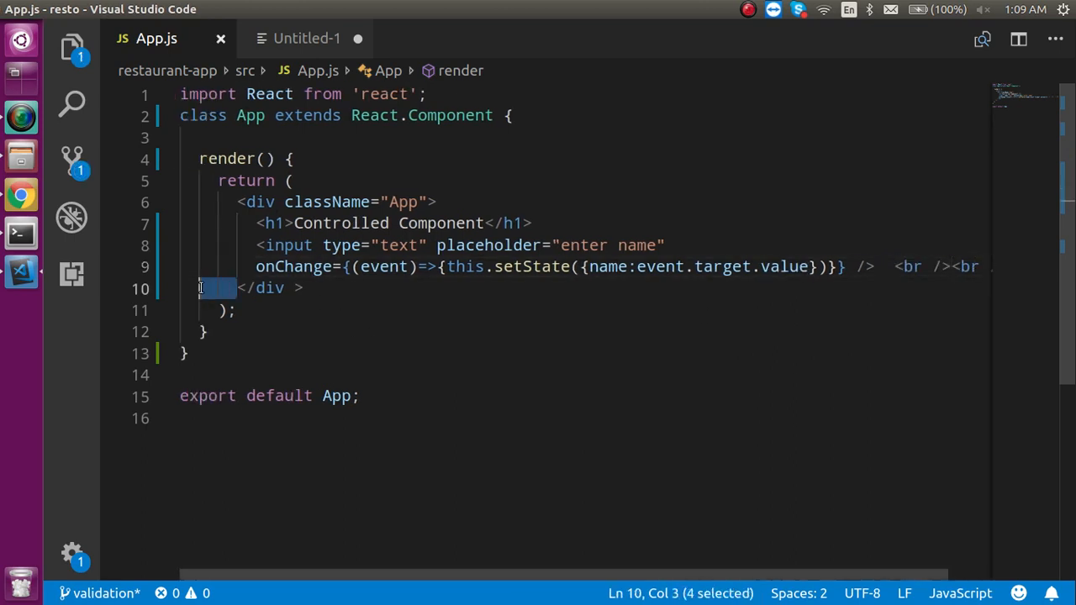
{"action": "key", "text": "Enter"}
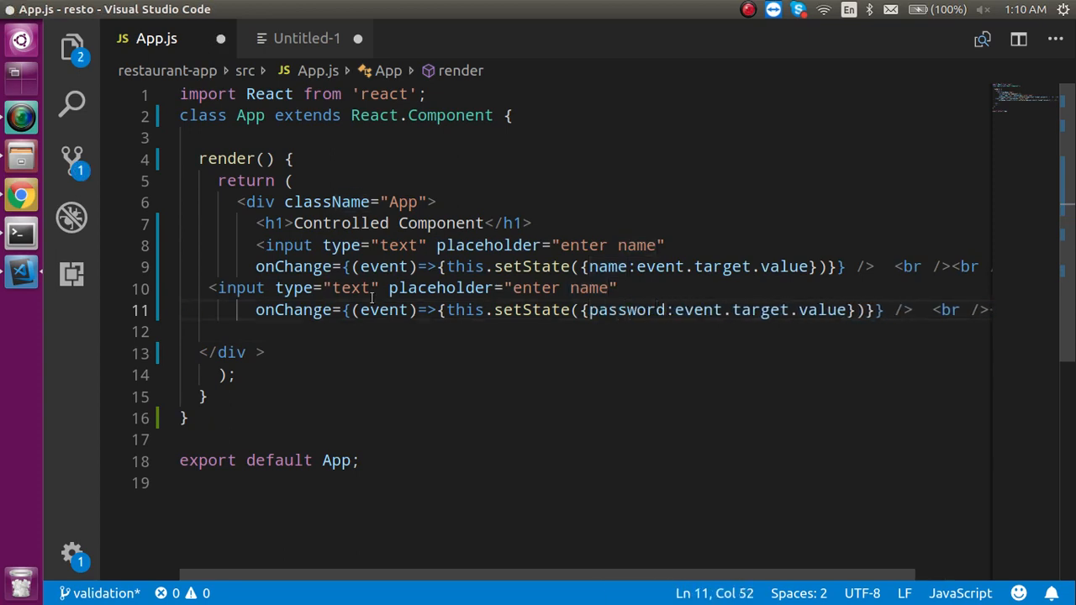
- Turn the copied input into a password field with "enter password" placeholder storing password state, and save
{"action": "type", "text": "password"}
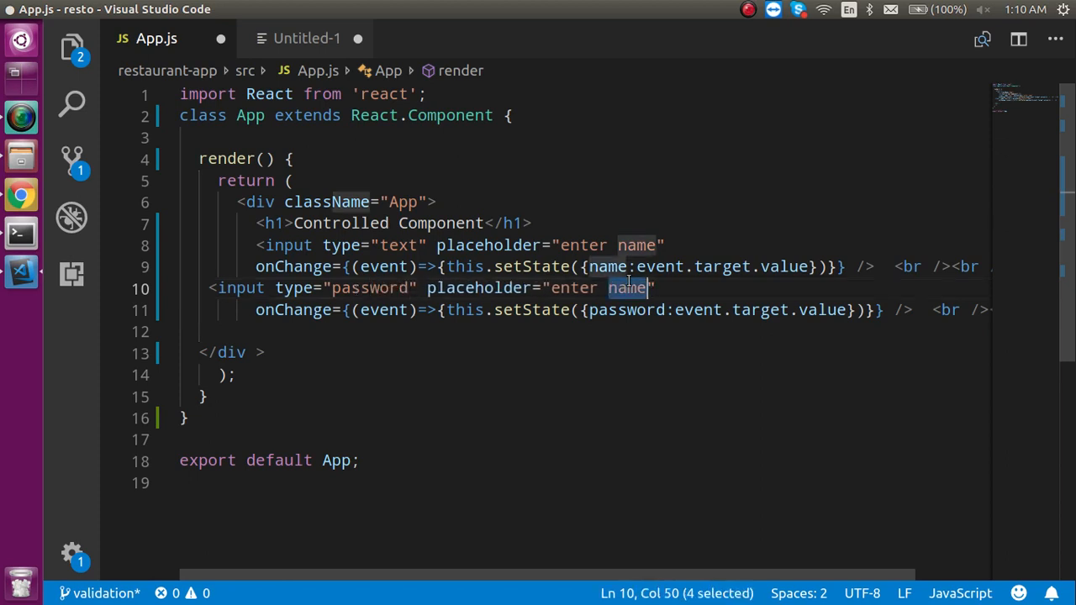
{"action": "type", "text": "password"}
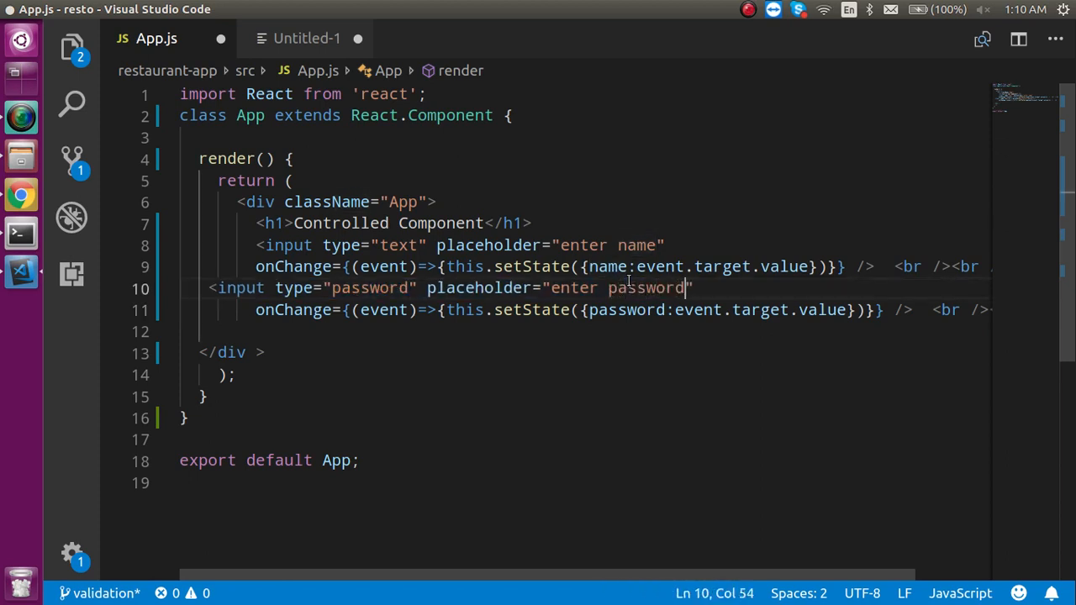
{"action": "key", "text": "ctrl+s"}
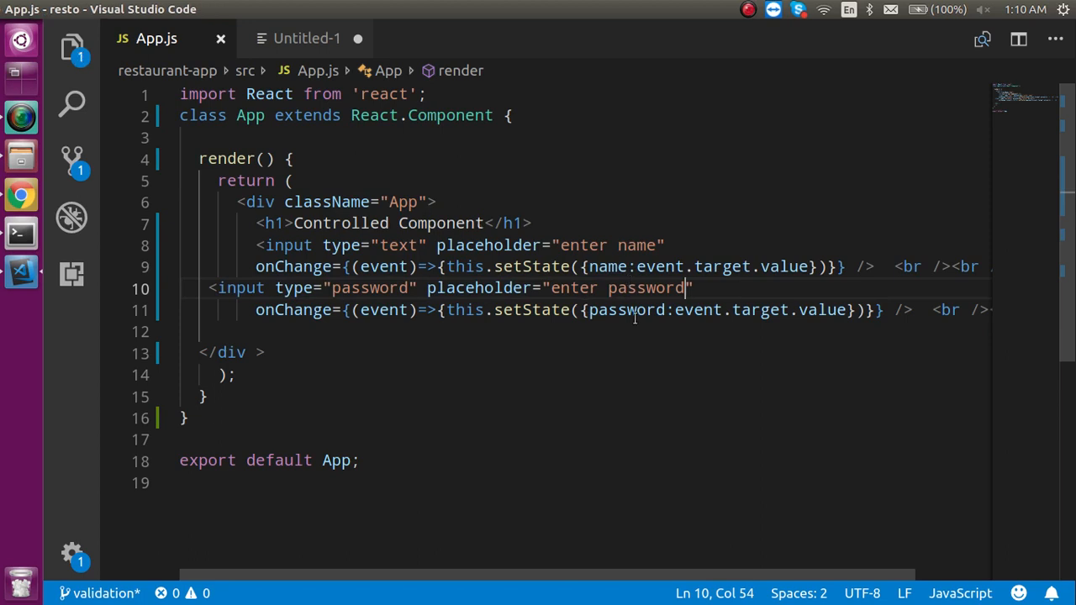
- Add a constructor calling super() and setting this.state to { name: "", password: "" }
{"action": "double_click", "coordinate": [625, 309]}
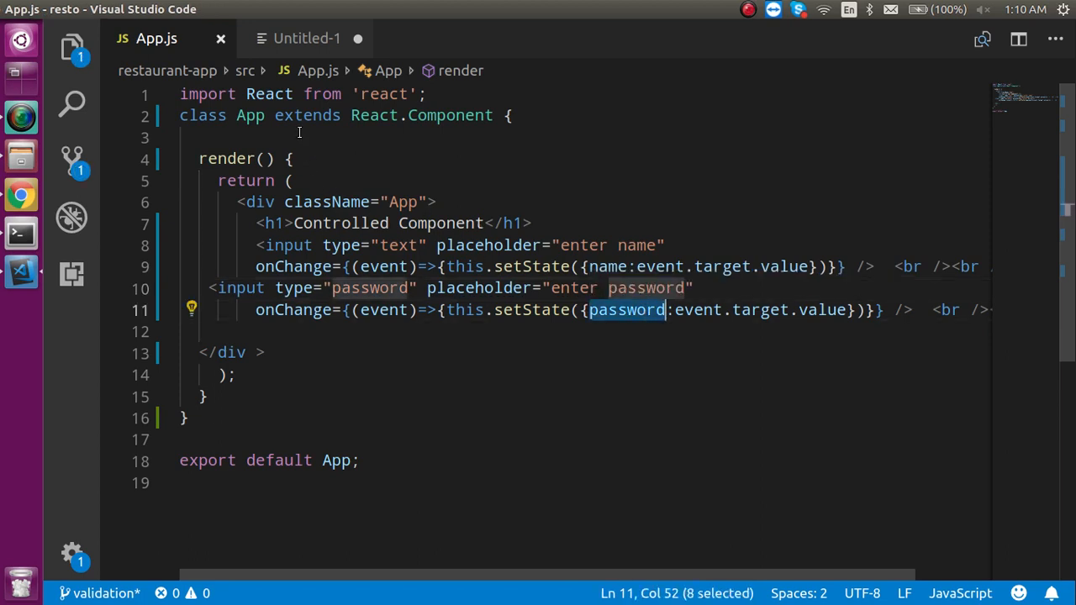
{"action": "type", "text": "constructor"}
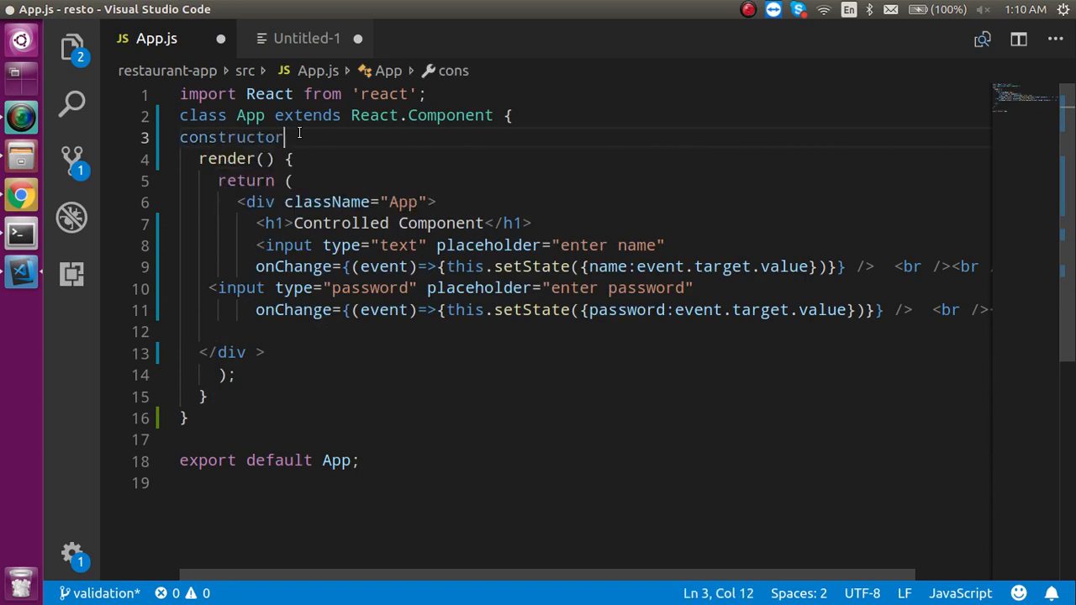
{"action": "type", "text": "()"}
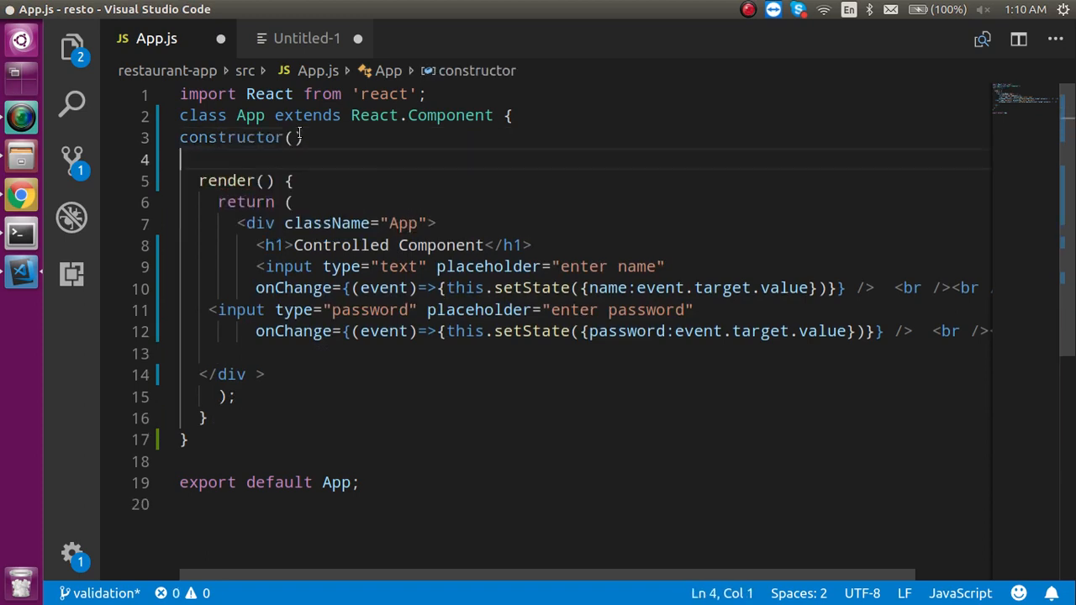
{"action": "type", "text": "{super("}
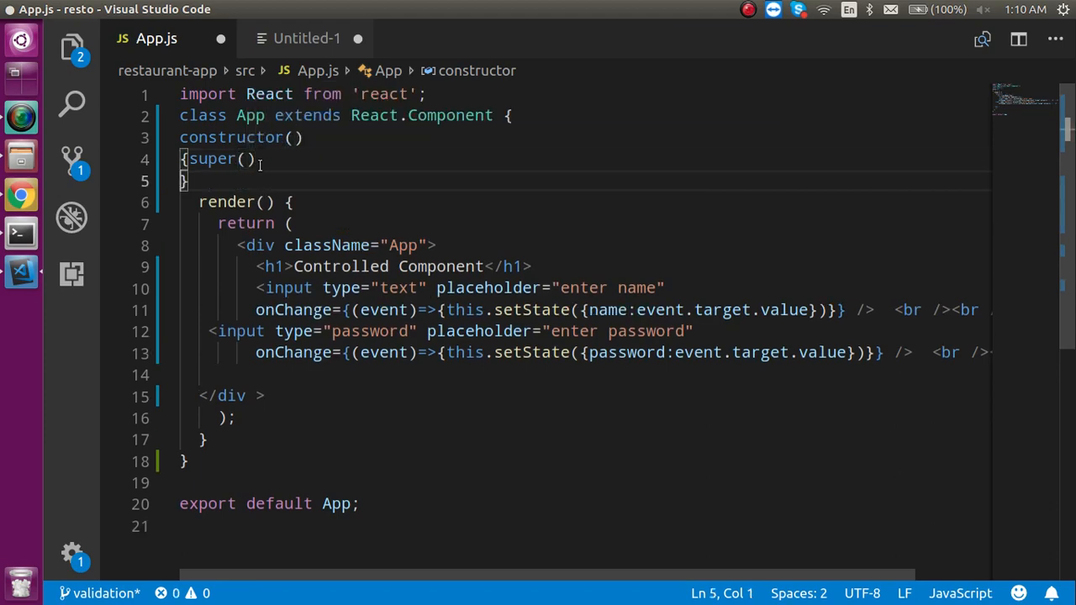
{"action": "type", "text": "this."}
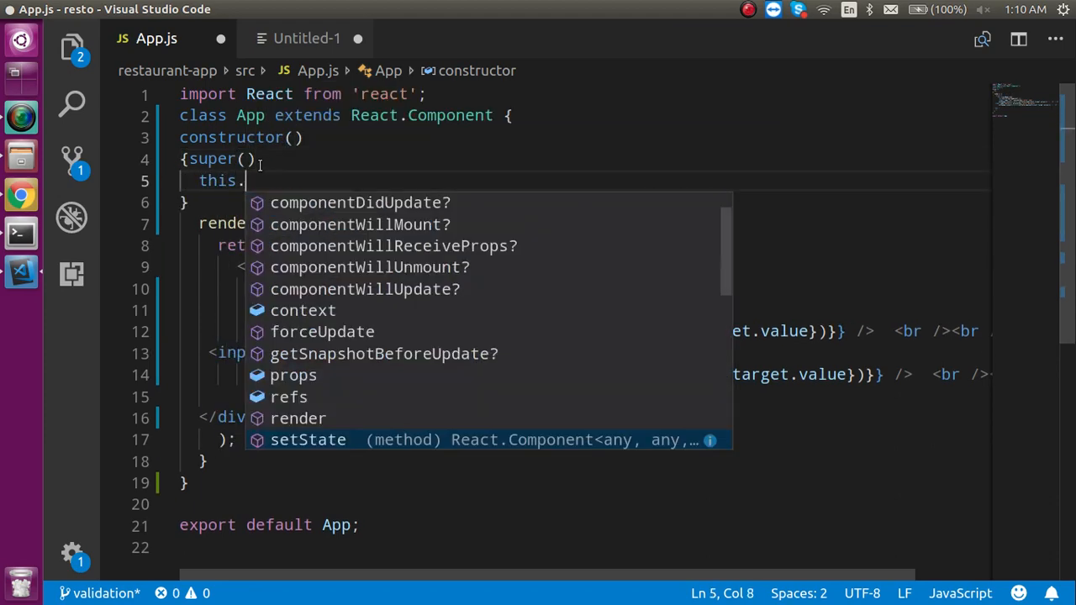
{"action": "type", "text": "state={}"}
{"action": "type", "text": "name"}
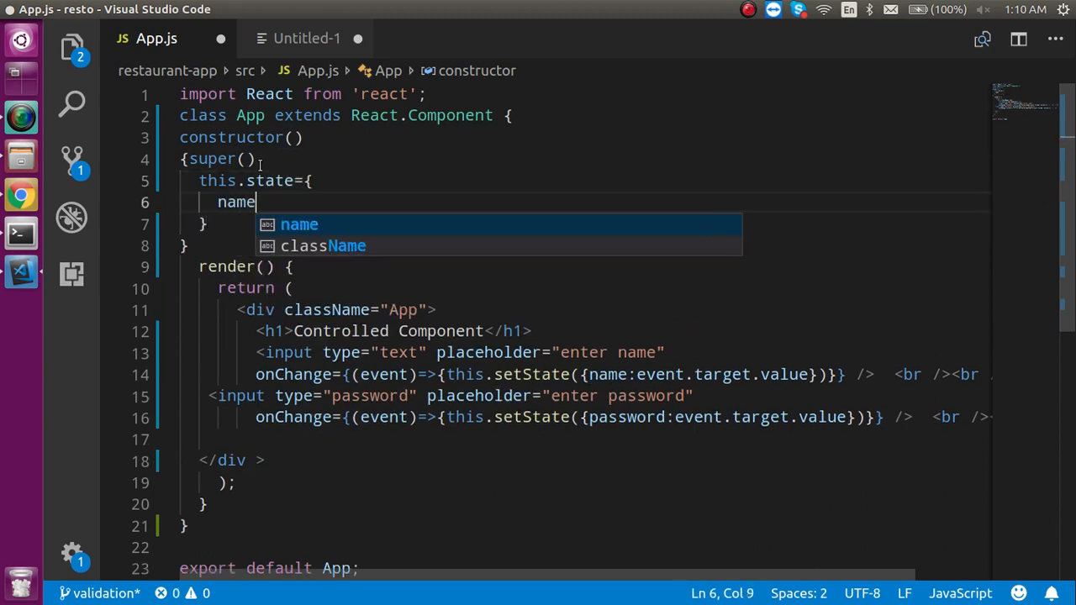
{"action": "type", "text": ":\"\","}
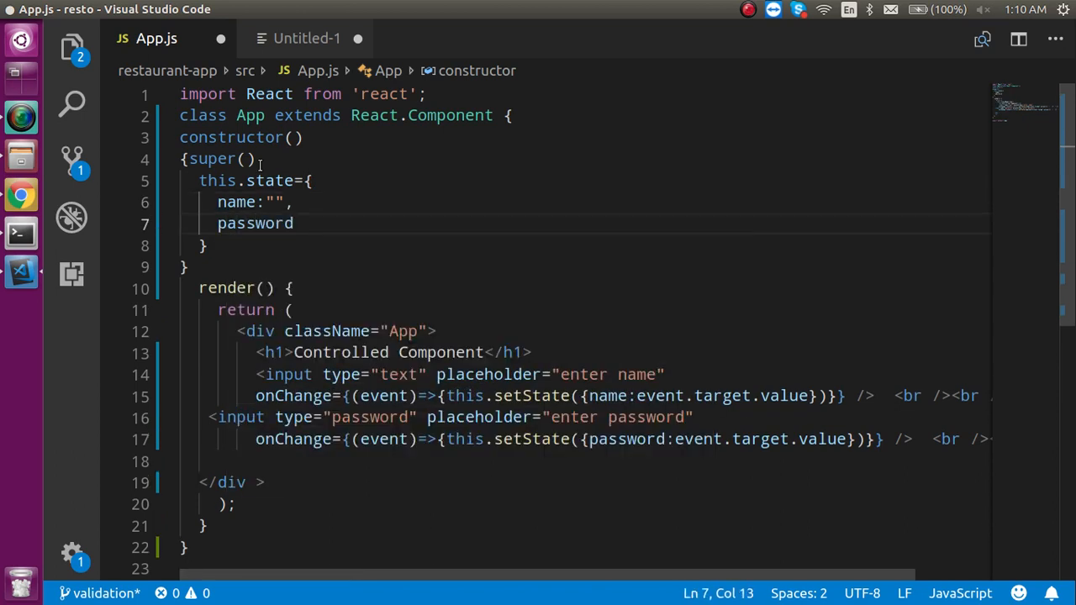
{"action": "type", "text": ":\"\""}
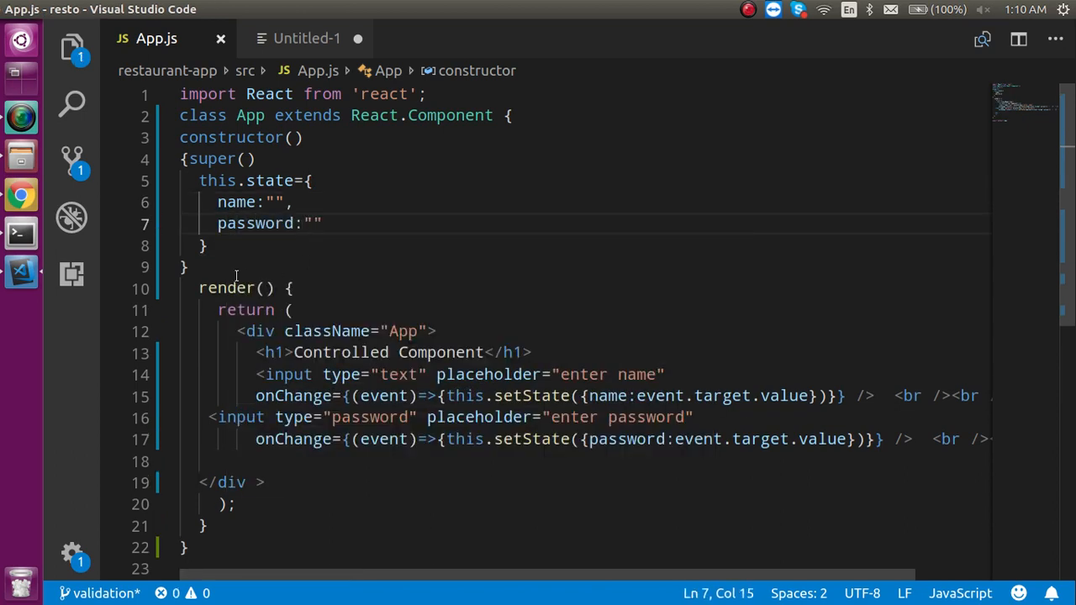
- Define a submit() method that calls console.warn(this.state)
{"action": "type", "text": "submit"}
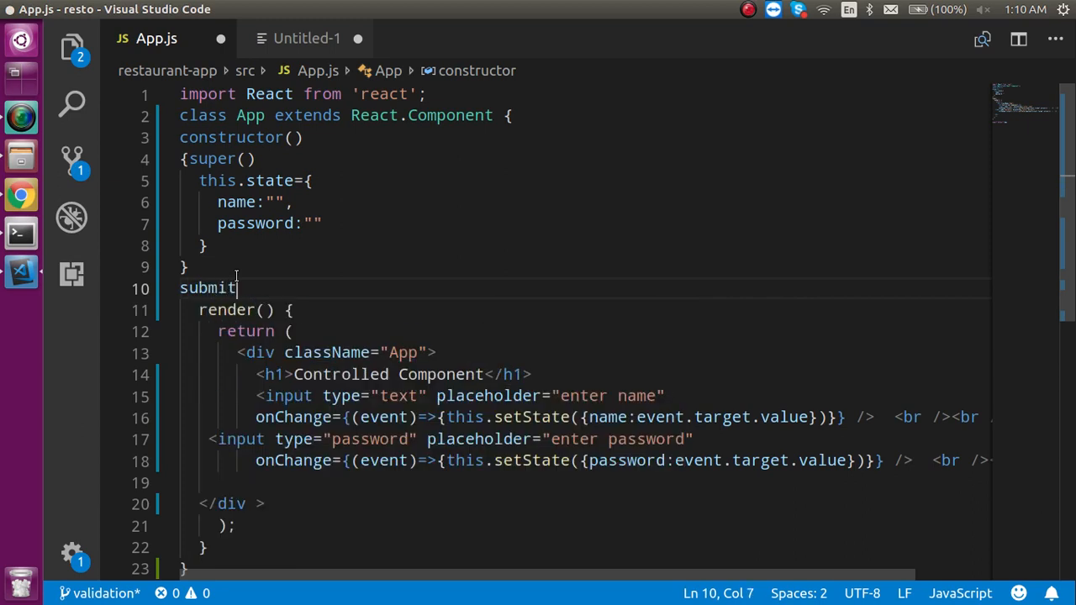
{"action": "type", "text": "()"}
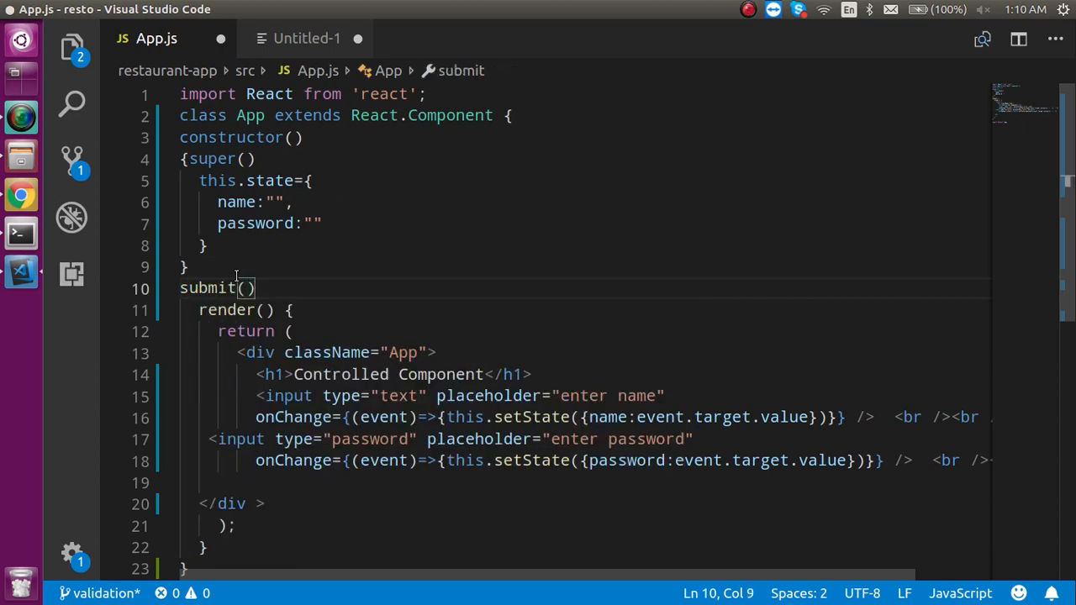
{"action": "type", "text": "console.warn"}
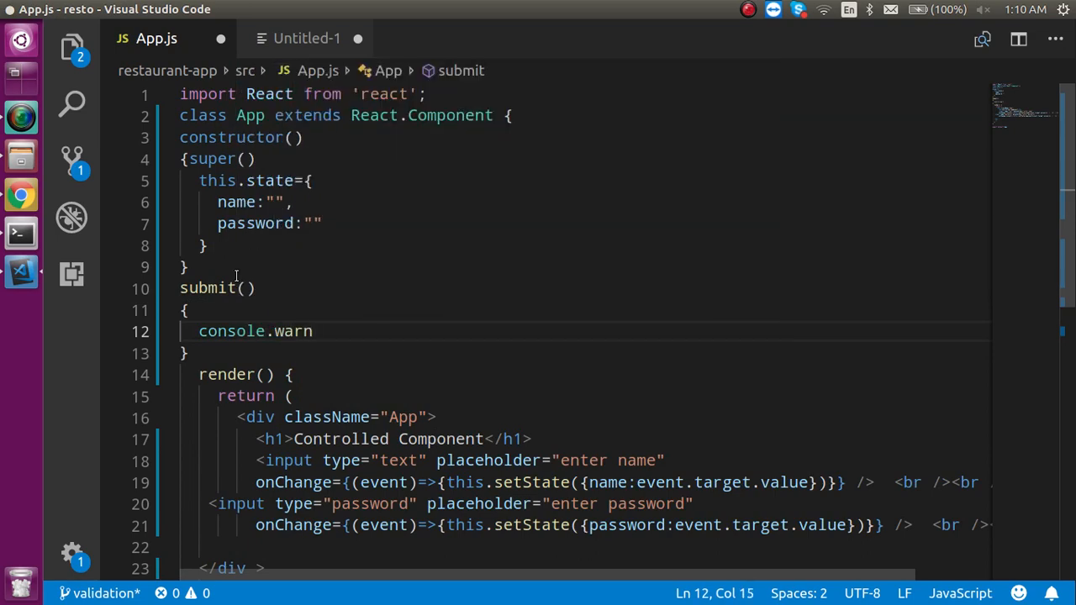
{"action": "type", "text": "(this."}
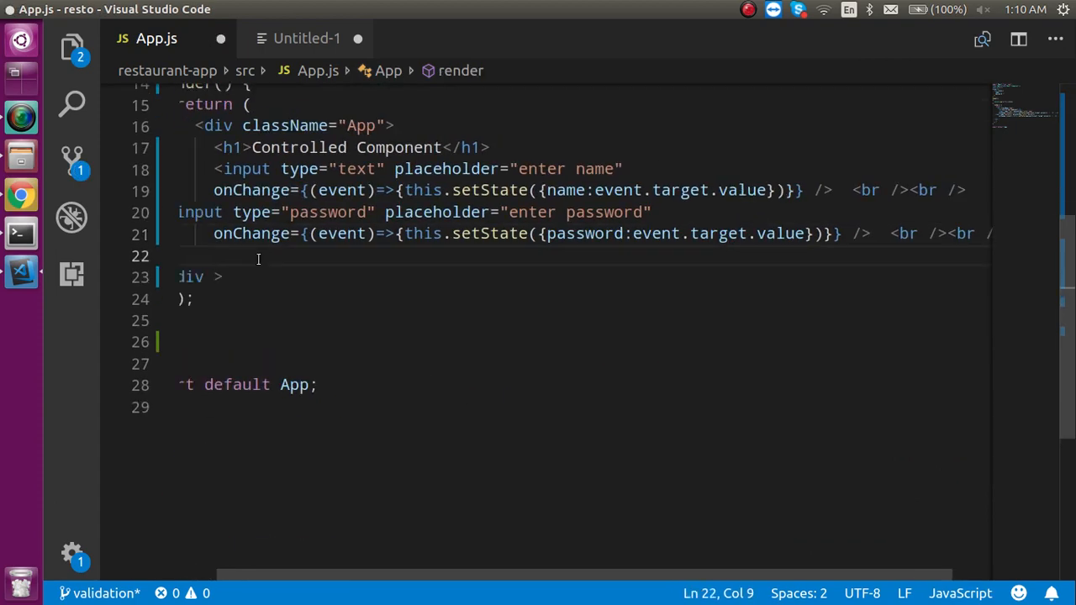
- Add a Login button whose onClick calls this.submit() after the password input, and save App.js
{"action": "type", "text": "<button></button>"}
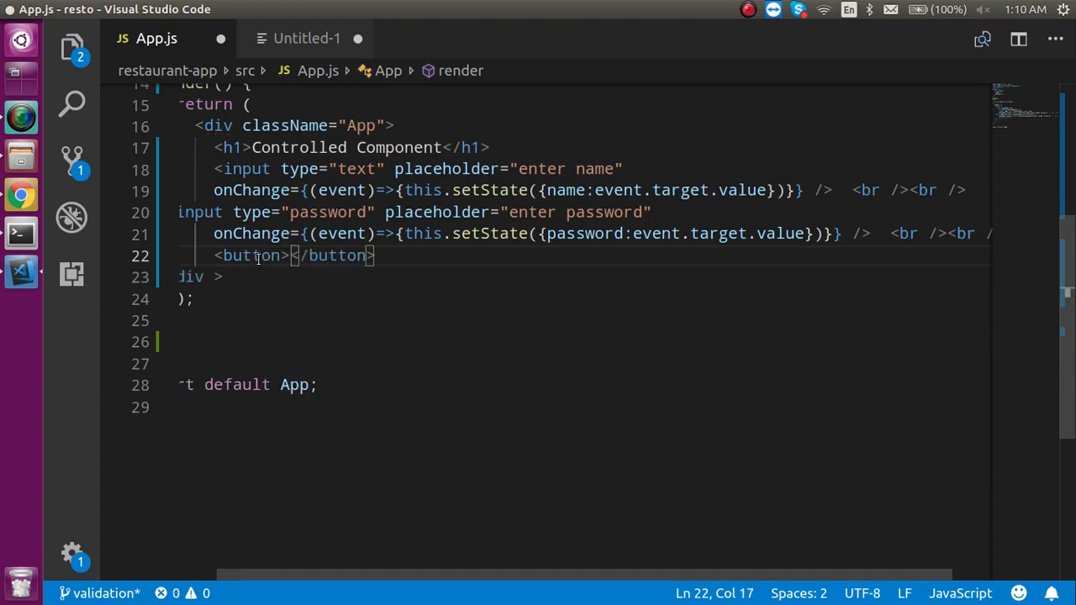
{"action": "type", "text": "login"}
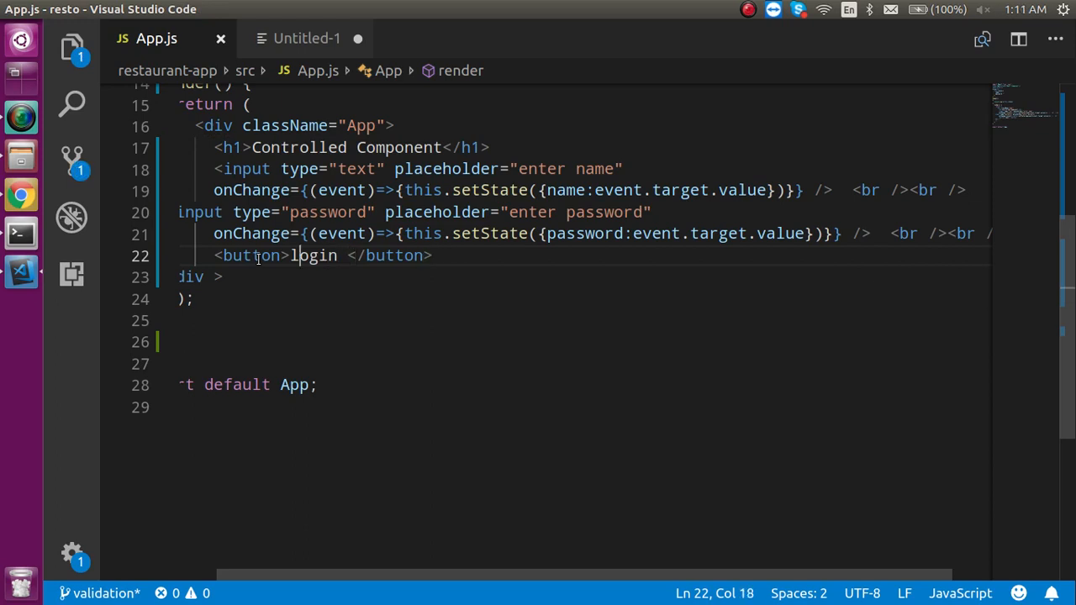
{"action": "type", "text": "Login"}
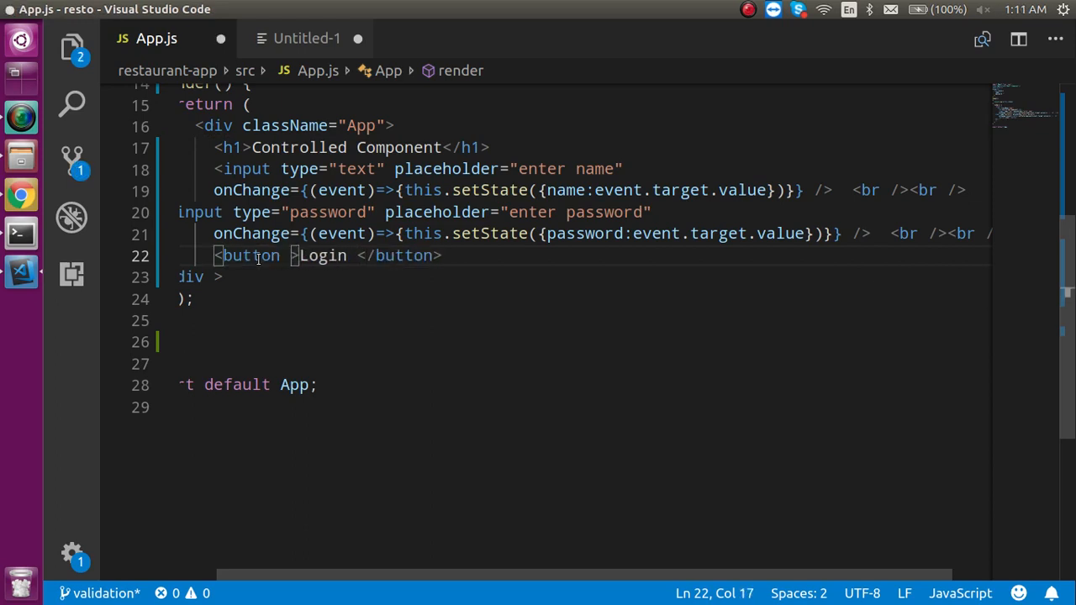
{"action": "type", "text": "onClick"}
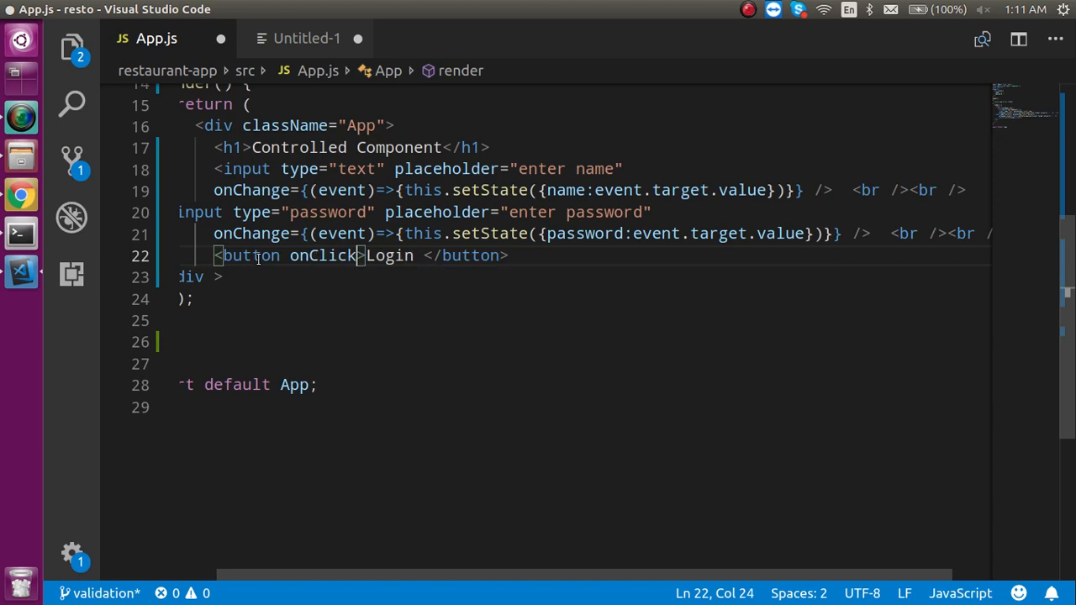
{"action": "type", "text": "={()}"}
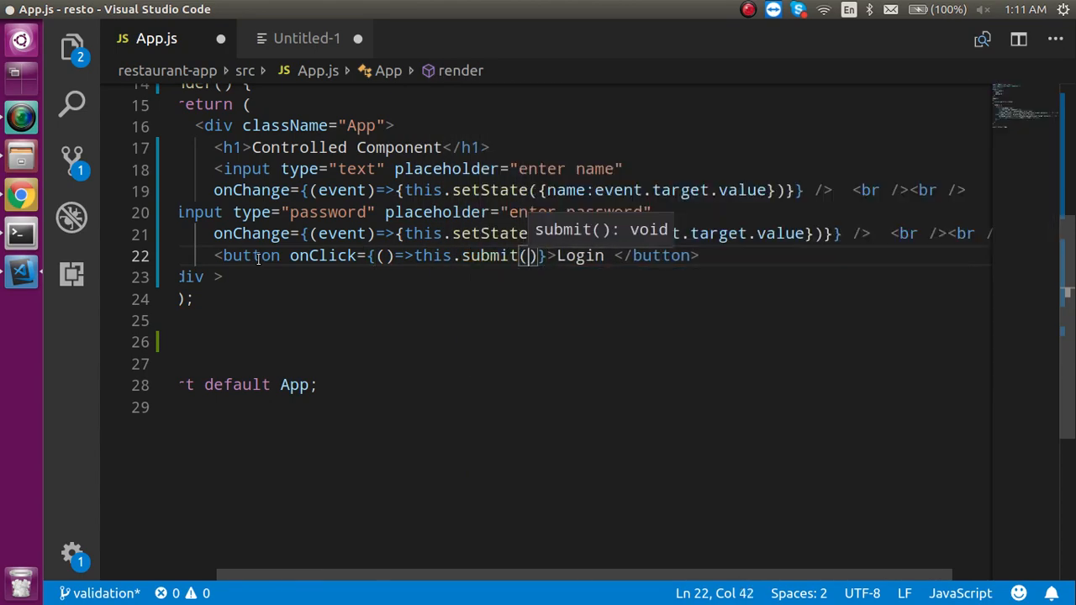
{"action": "key", "text": "ctrl+s"}
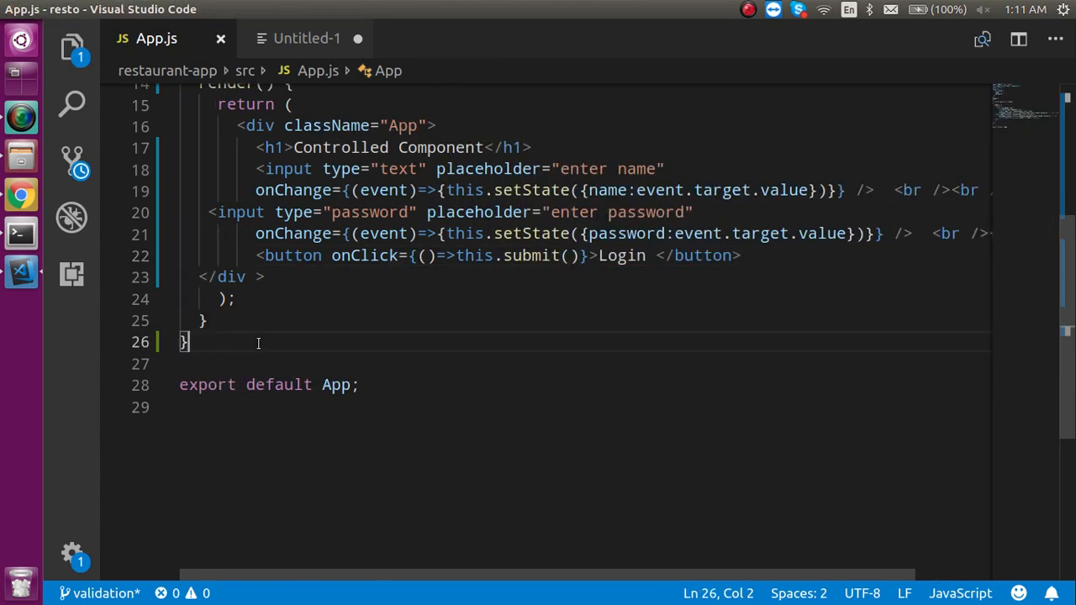
- Reformat App.js neatly with Format Document
{"action": "scroll", "scroll_direction": "up", "scroll_amount": 3}
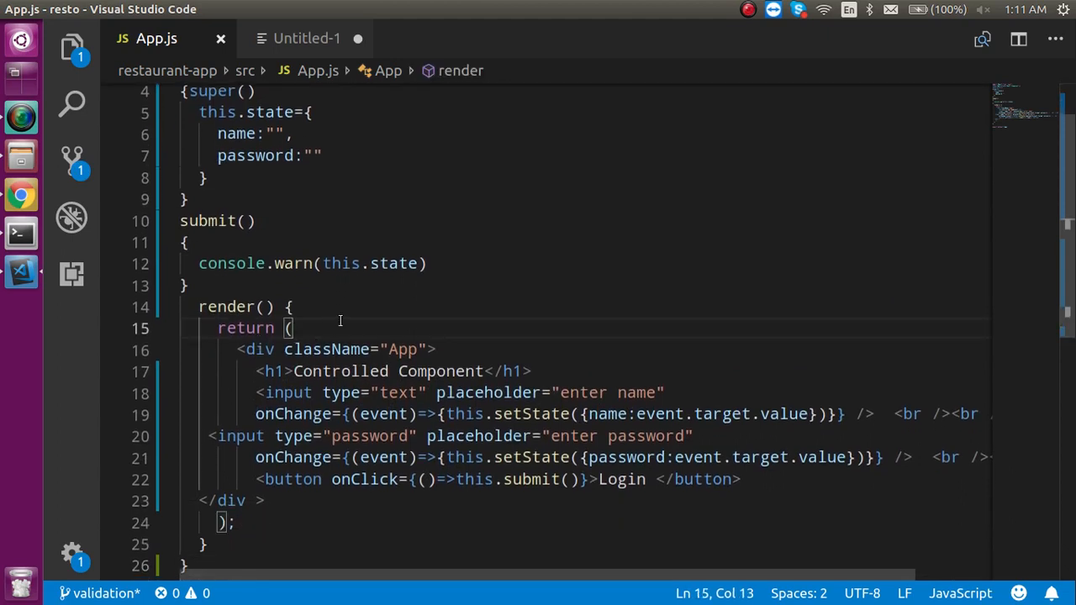
{"action": "mouse_move", "coordinate": [603, 414]}
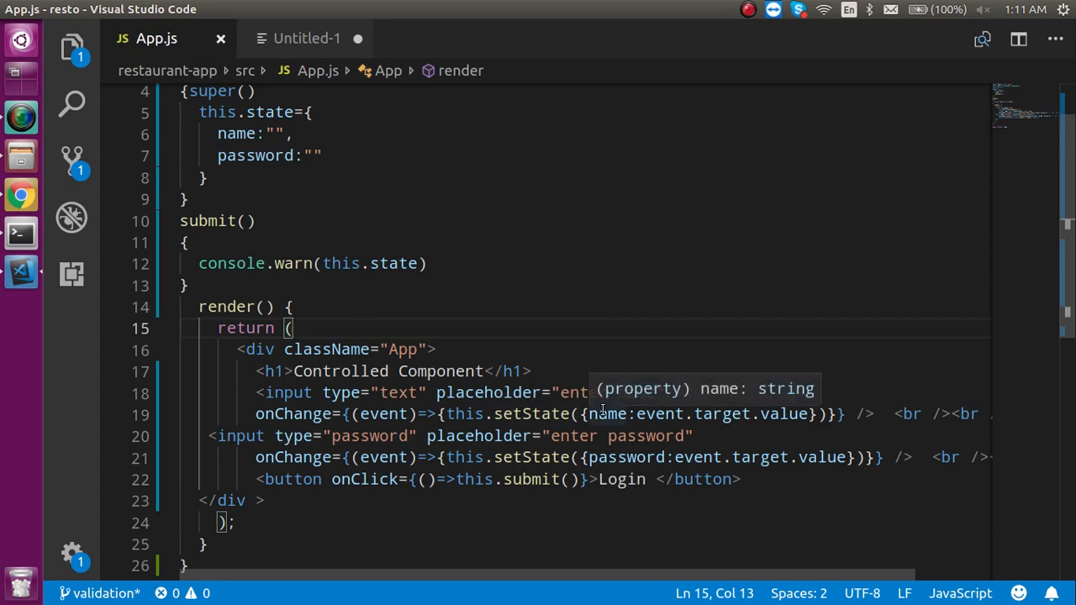
{"action": "right_click", "coordinate": [183, 286]}
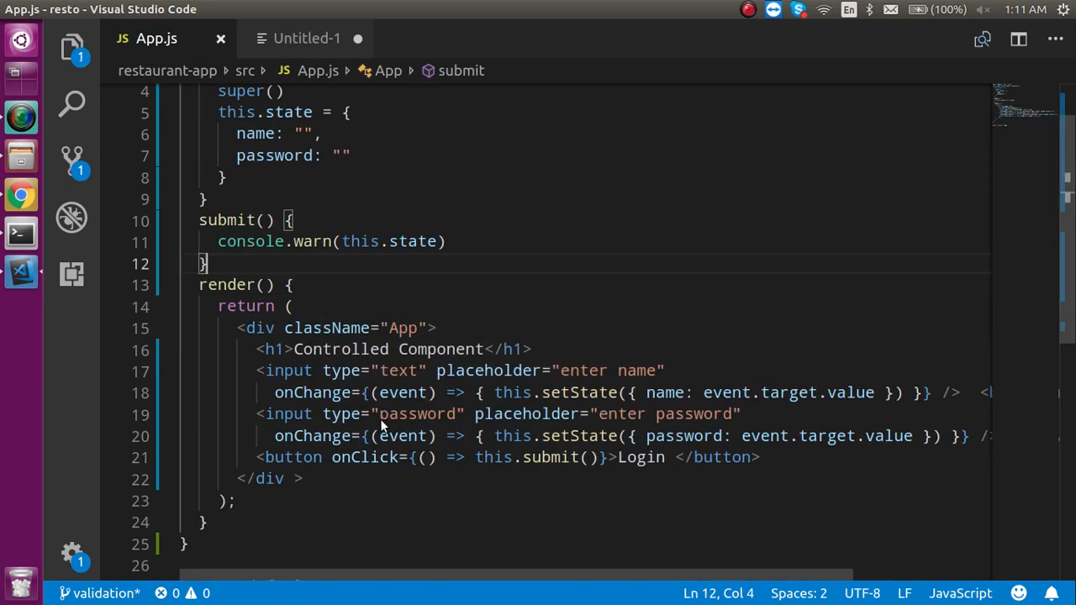
- Inspect the React page in Chrome and switch DevTools to the Console
{"action": "right_click", "coordinate": [235, 345]}
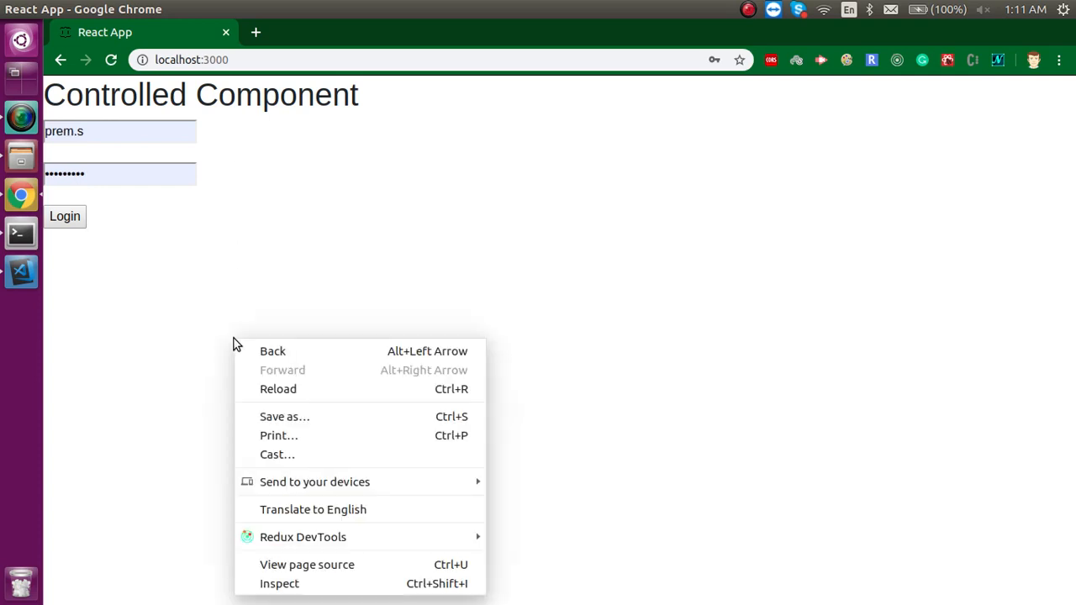
{"action": "left_click", "coordinate": [280, 583]}
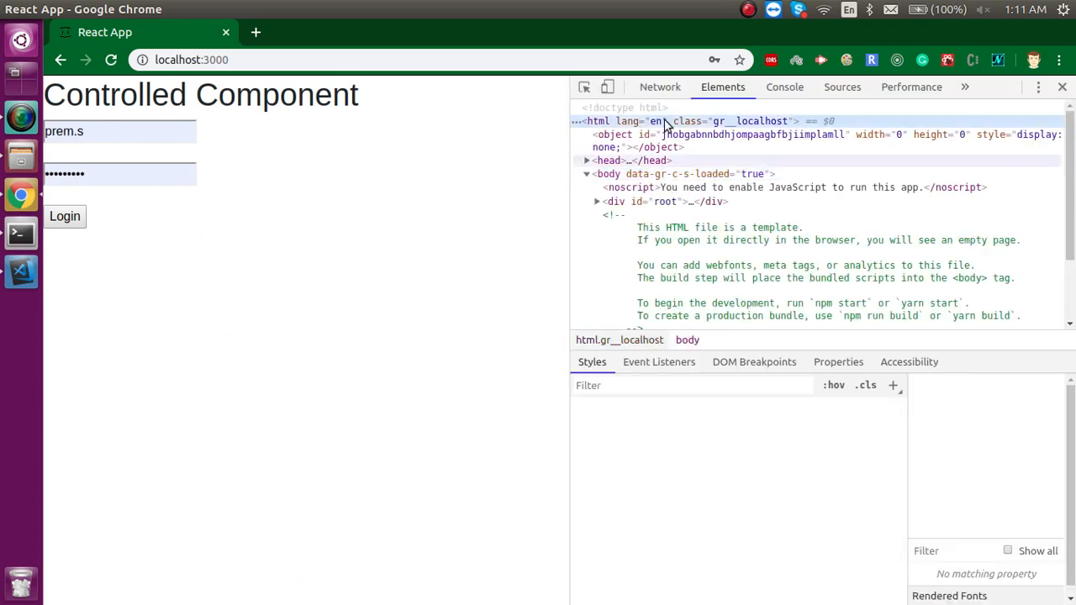
{"action": "left_click", "coordinate": [783, 87]}
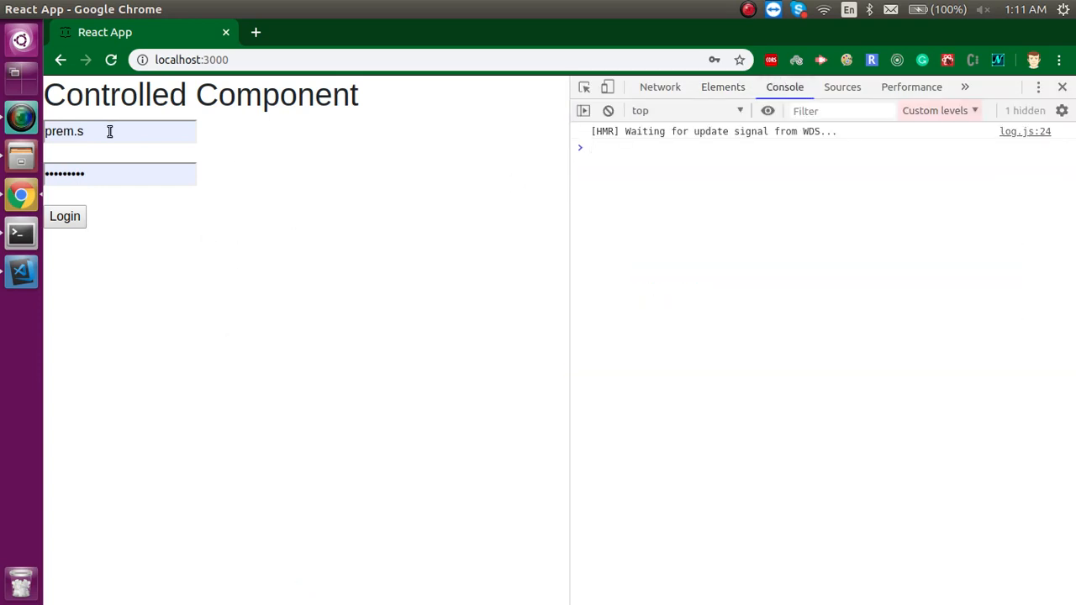
- Enter "anil sidhu" and a password, hit Login, and expand the logged state object's warning
{"action": "type", "text": "anil sidhu"}
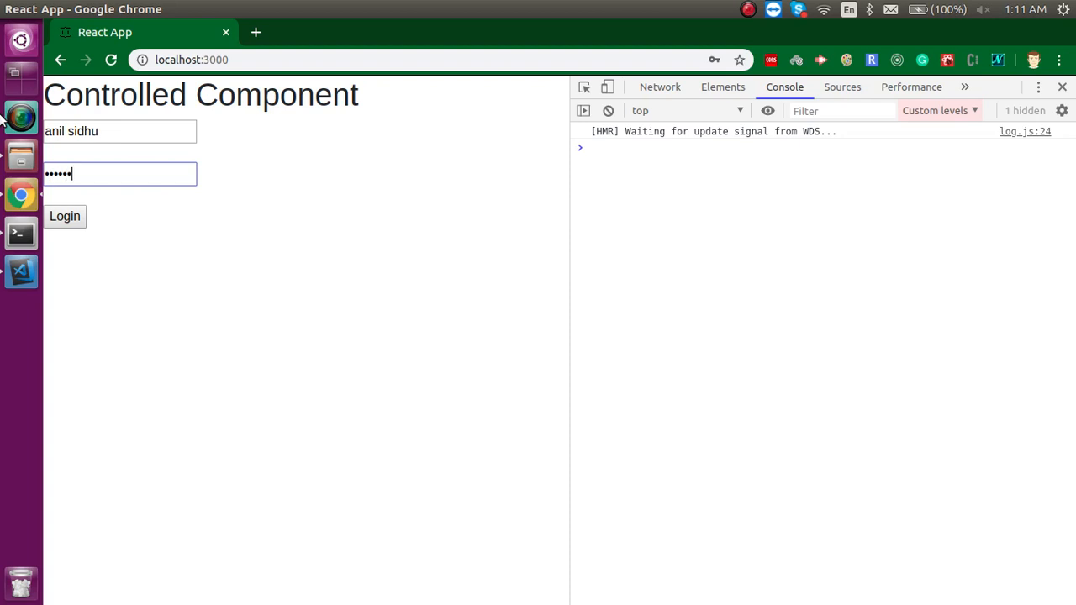
{"action": "left_click", "coordinate": [63, 215]}
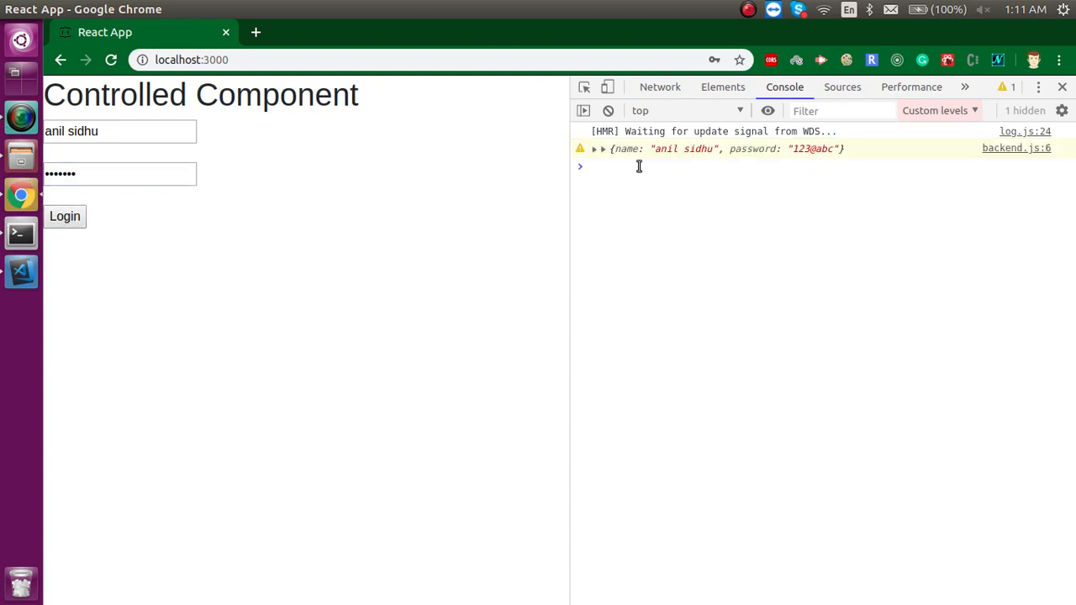
{"action": "left_click", "coordinate": [596, 148]}
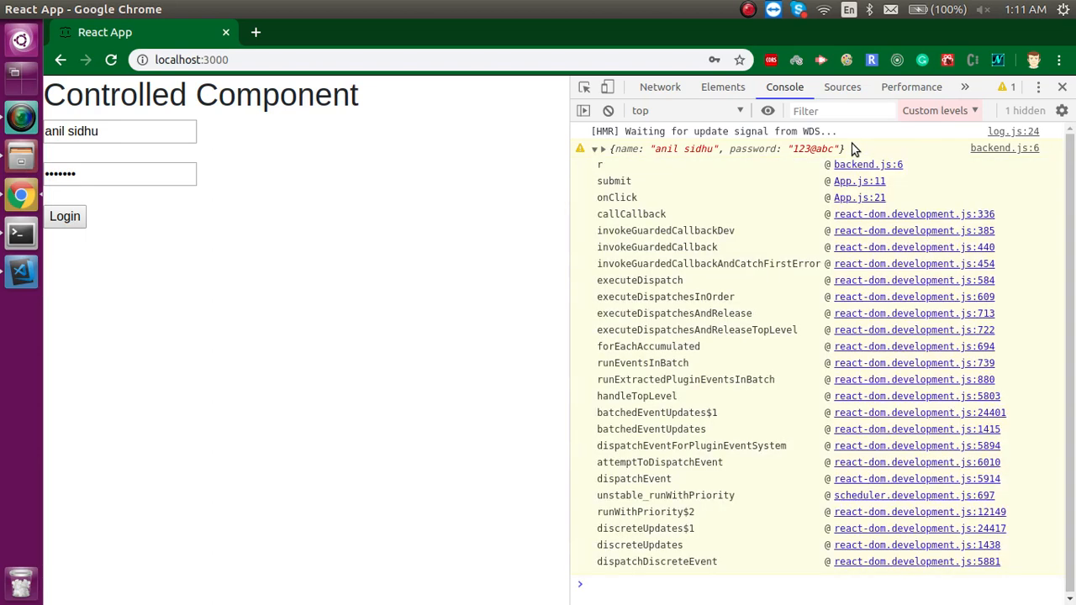